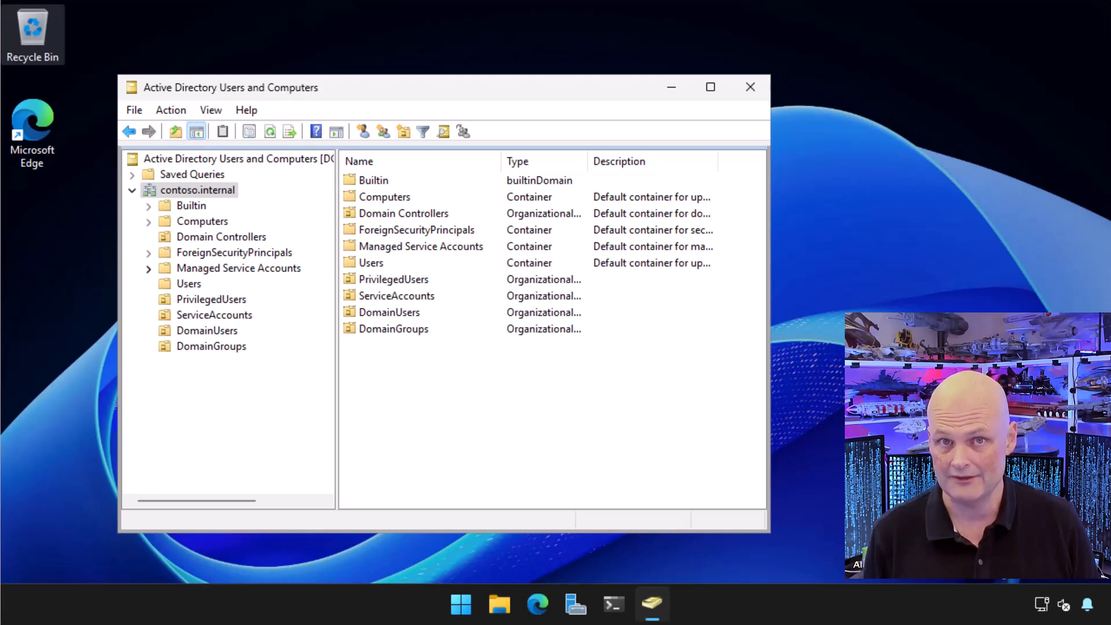
{"action": "mouse_move", "coordinate": [338, 352]}
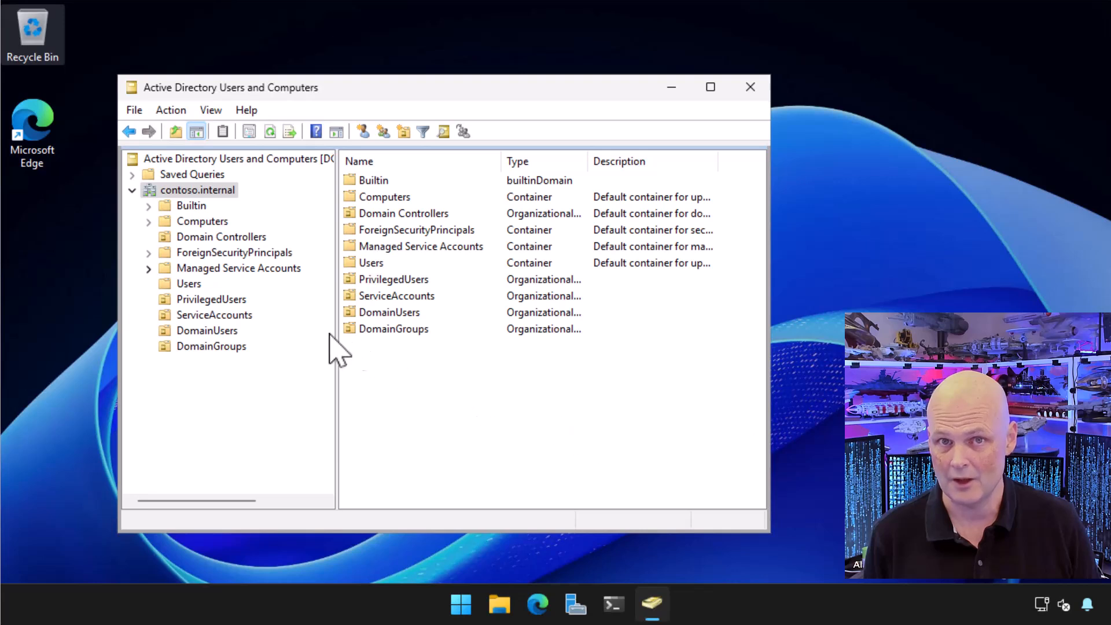
Select the DomainUsers OU to list its contents, the Sales TemplateUser account.
{"action": "left_click", "coordinate": [206, 331]}
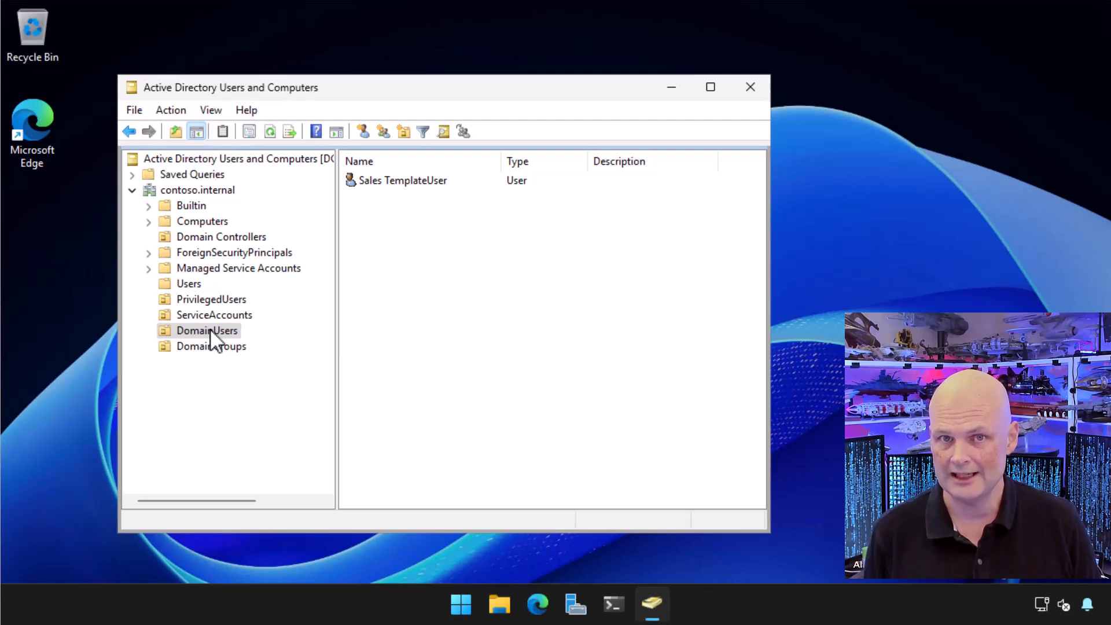
Create a new user in DomainUsers: first name Alpha, last name Beta, logon alpha.beta.
{"action": "right_click", "coordinate": [206, 330]}
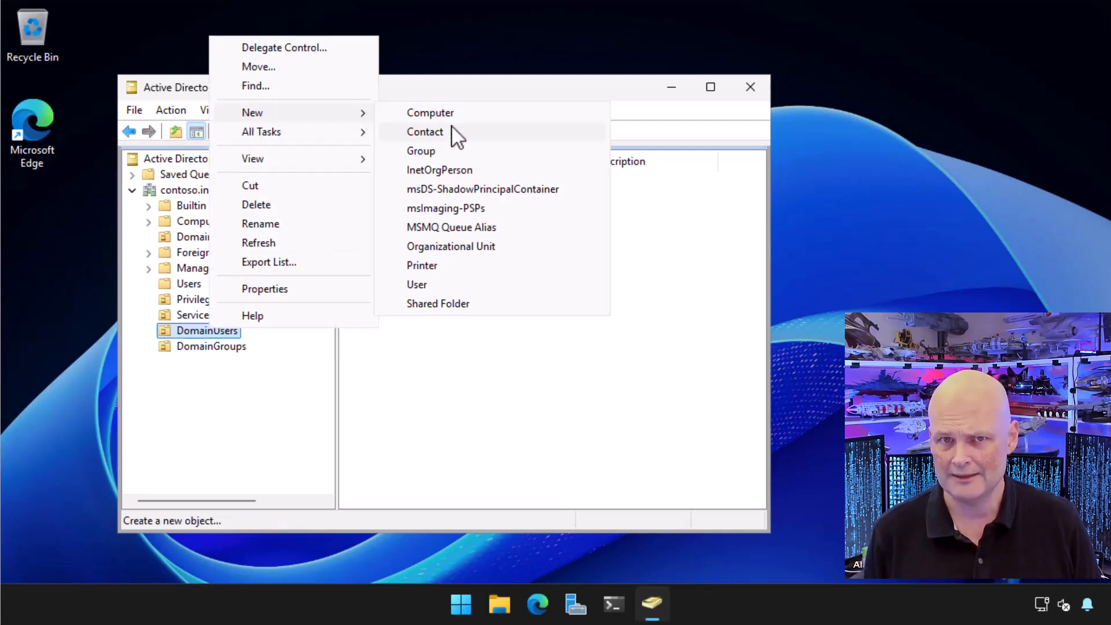
{"action": "left_click", "coordinate": [417, 284]}
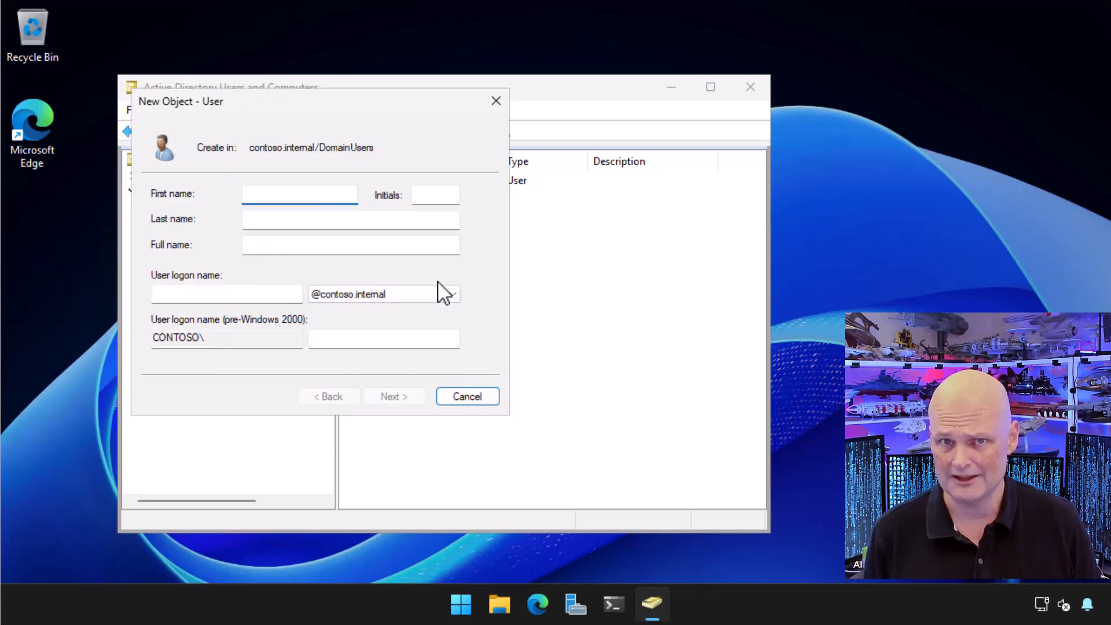
{"action": "type", "text": "Alph"}
{"action": "left_click", "coordinate": [351, 219]}
{"action": "type", "text": "Bet"}
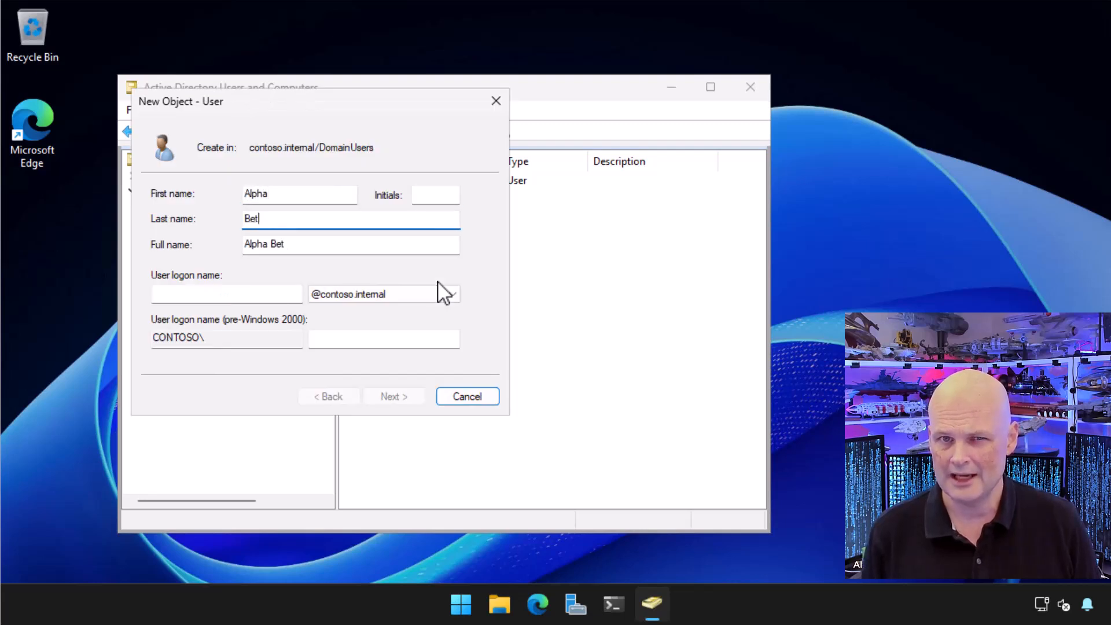
{"action": "type", "text": "al"}
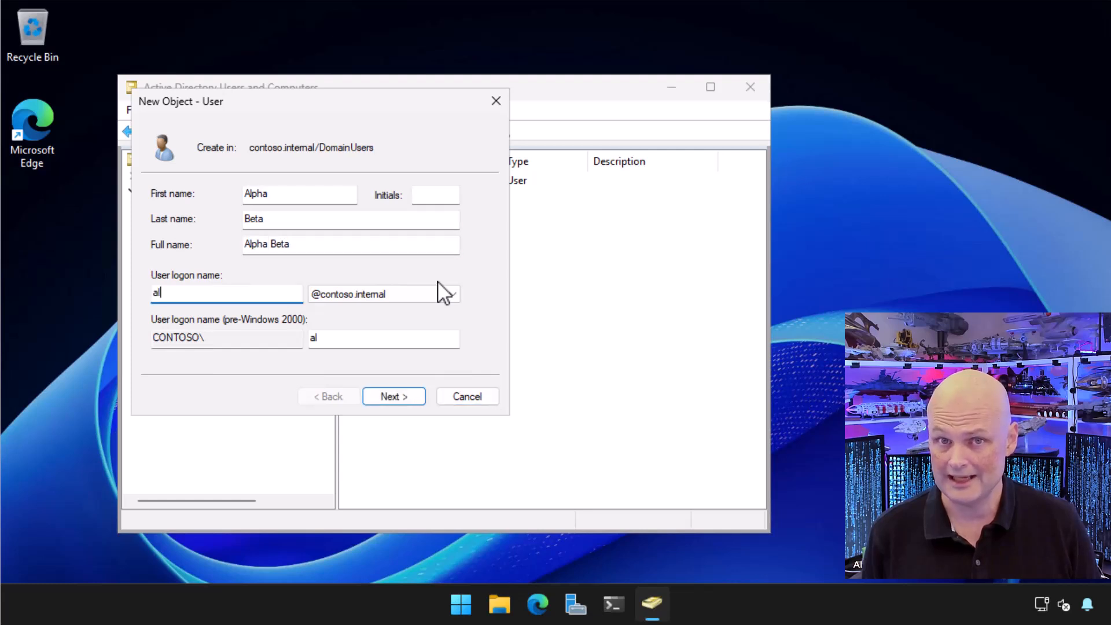
{"action": "type", "text": "alpha.beta"}
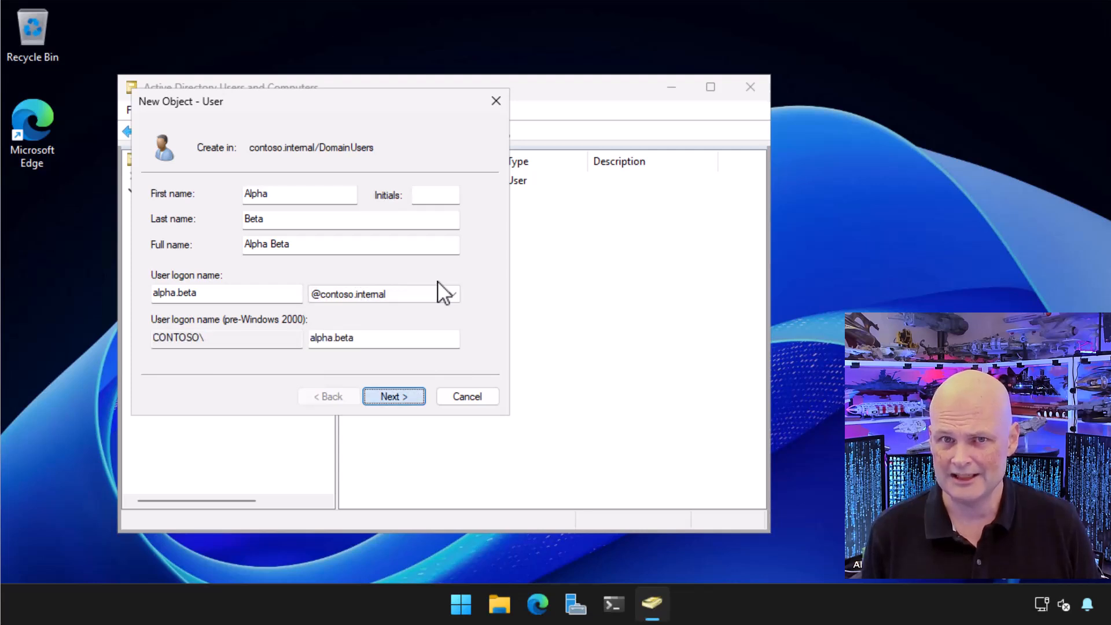
Set Alpha Beta's password, requiring a change at next logon, and finish the wizard.
{"action": "left_click", "coordinate": [394, 396]}
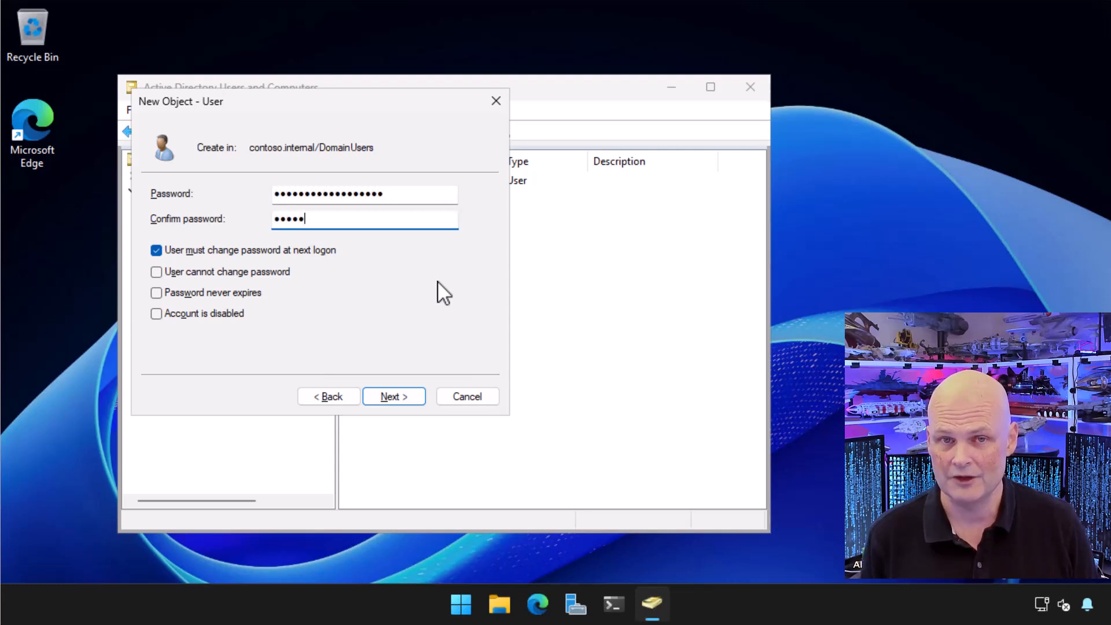
{"action": "type", "text": "••••••••••••"}
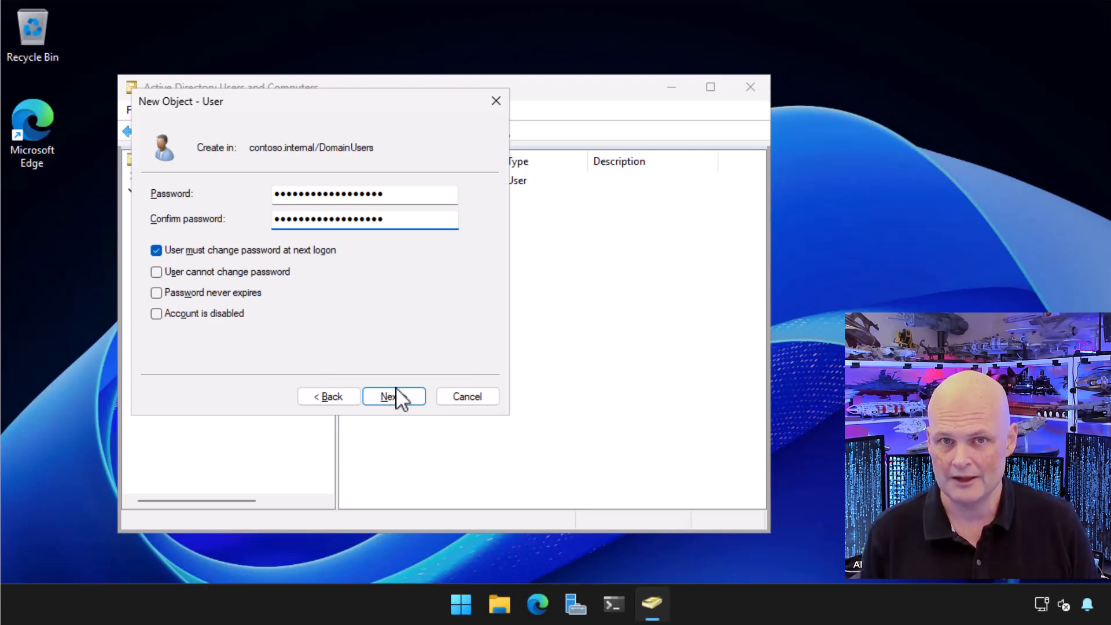
{"action": "left_click", "coordinate": [394, 396]}
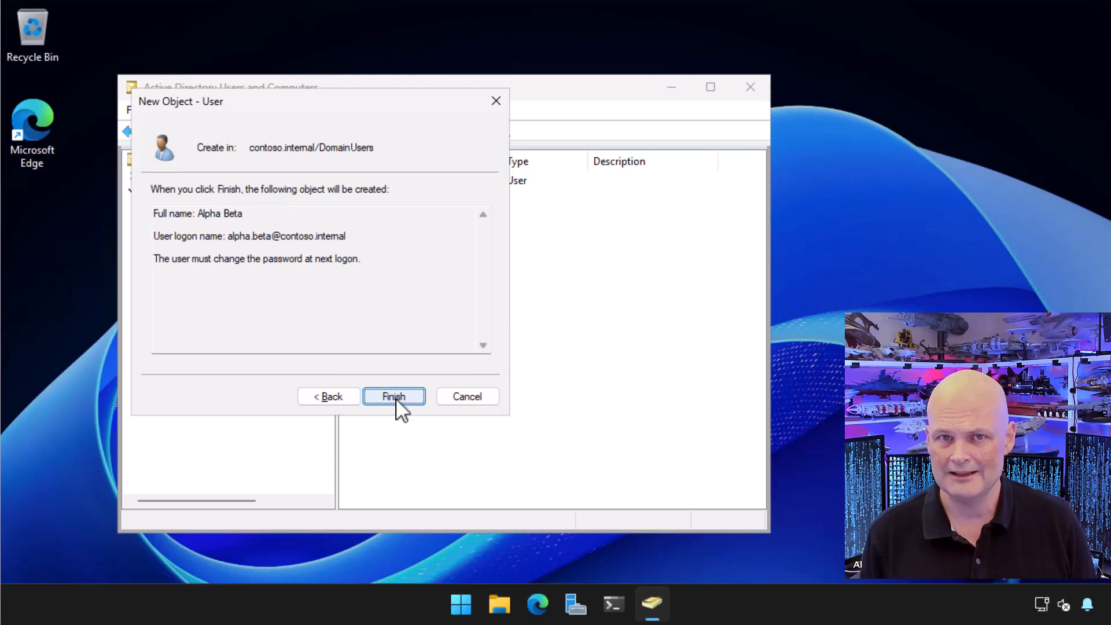
{"action": "left_click", "coordinate": [393, 396]}
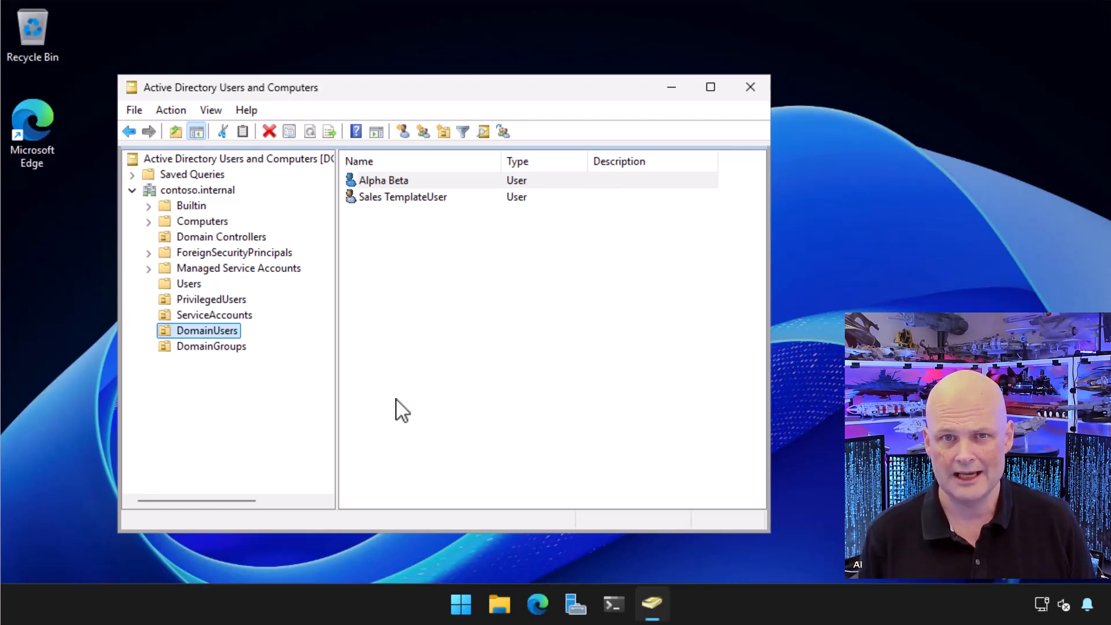
{"action": "mouse_move", "coordinate": [402, 404]}
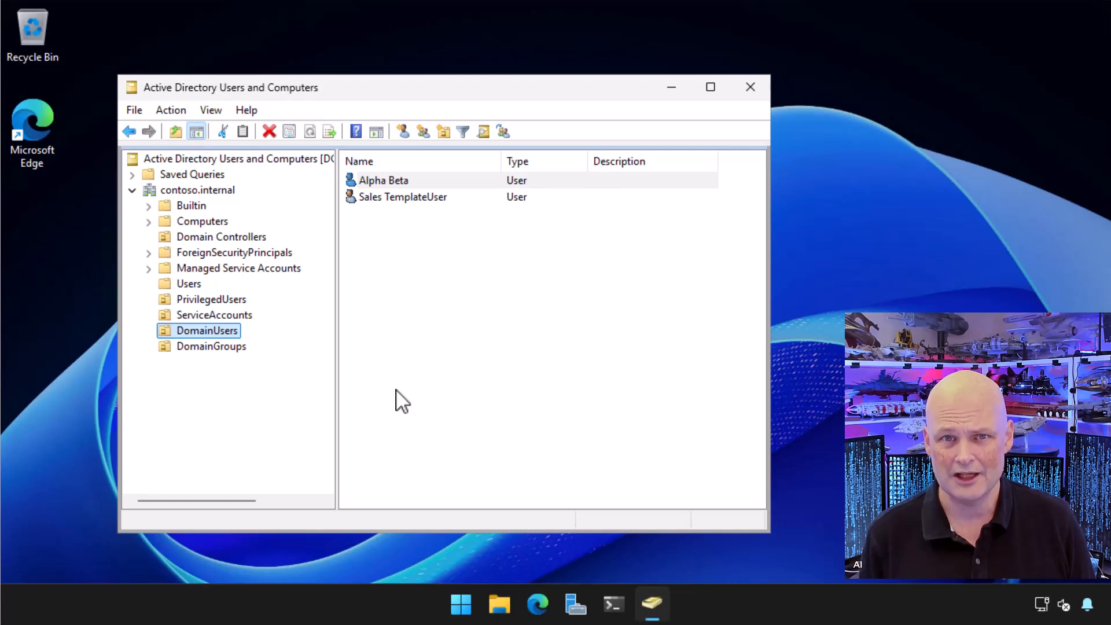
Open Alpha Beta's Properties, view the Member Of tab, and start adding groups.
{"action": "right_click", "coordinate": [383, 180]}
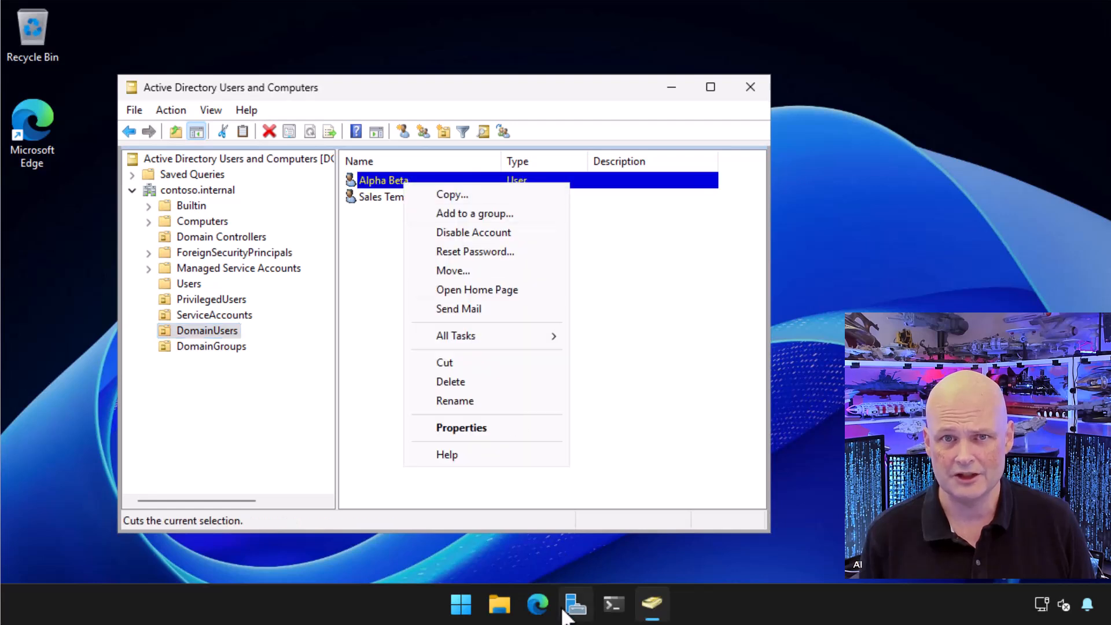
{"action": "left_click", "coordinate": [461, 427]}
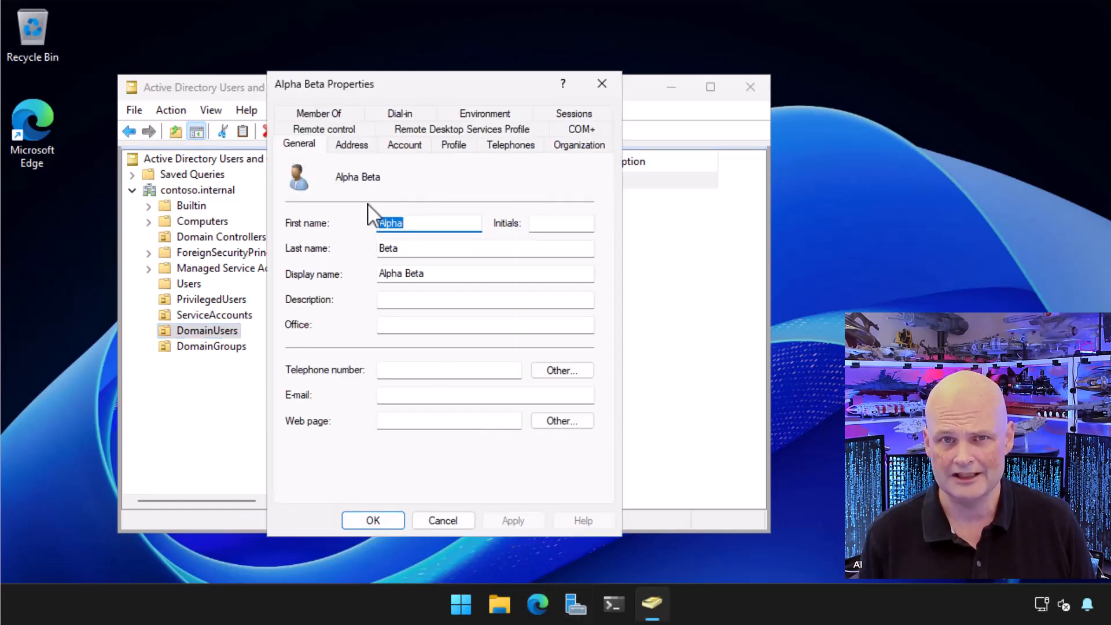
{"action": "left_click", "coordinate": [318, 113]}
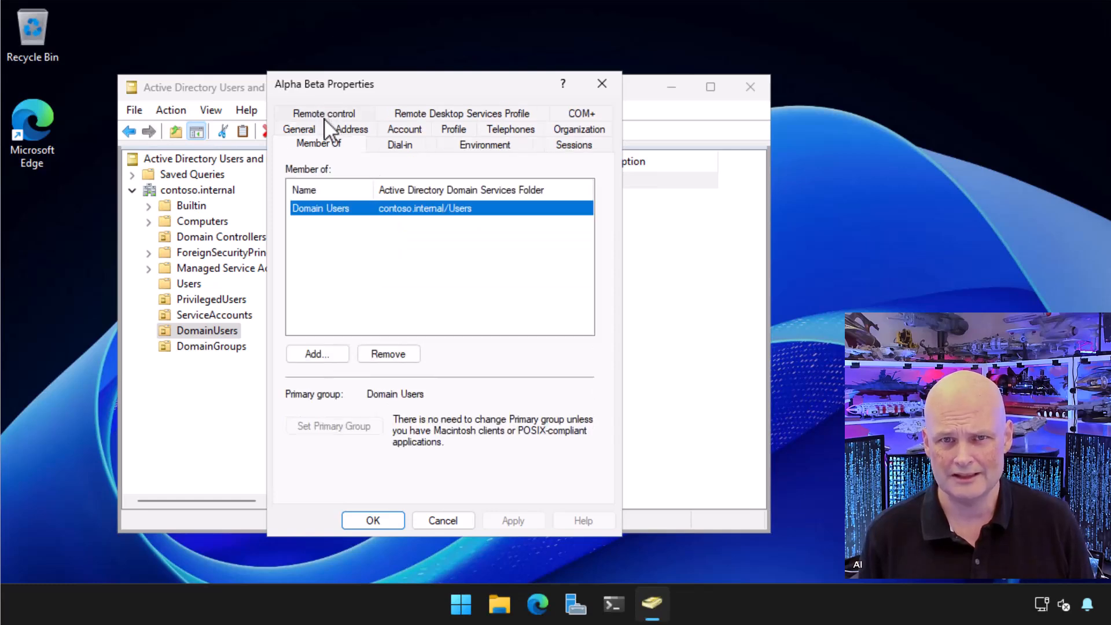
{"action": "left_click", "coordinate": [316, 353]}
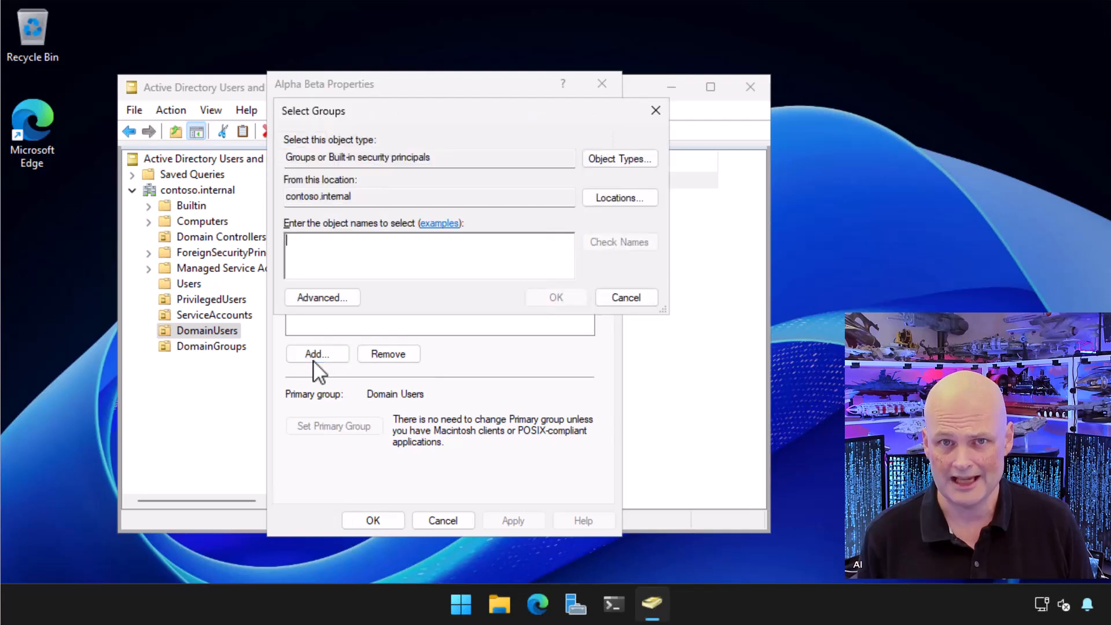
Add Alpha Beta to the Sales and Executives groups alongside Domain Users.
{"action": "type", "text": "Sales"}
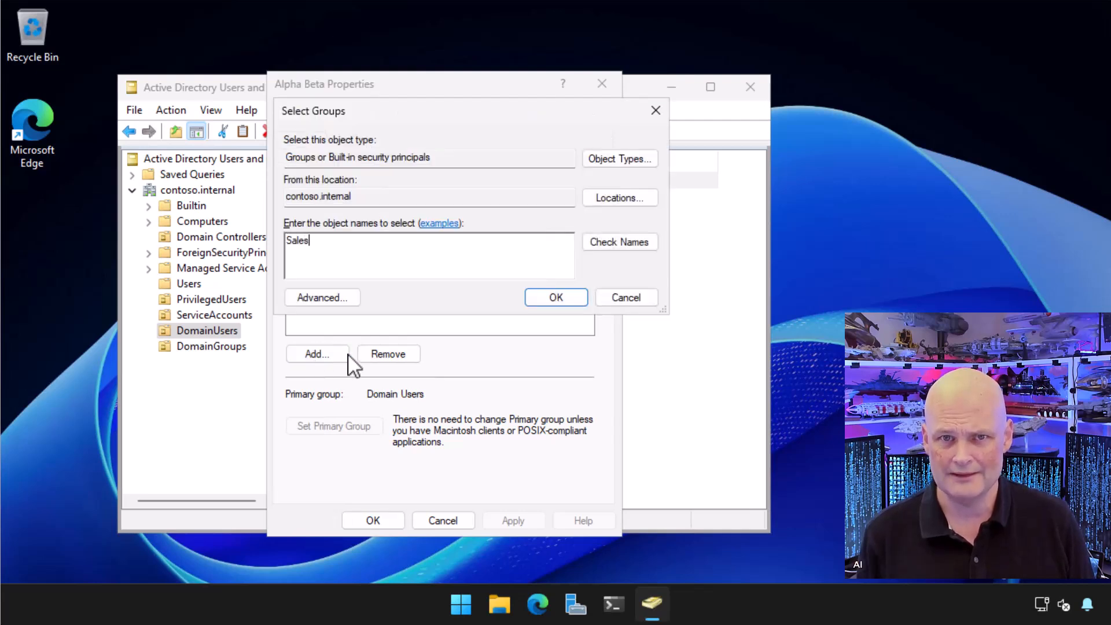
{"action": "mouse_move", "coordinate": [620, 265]}
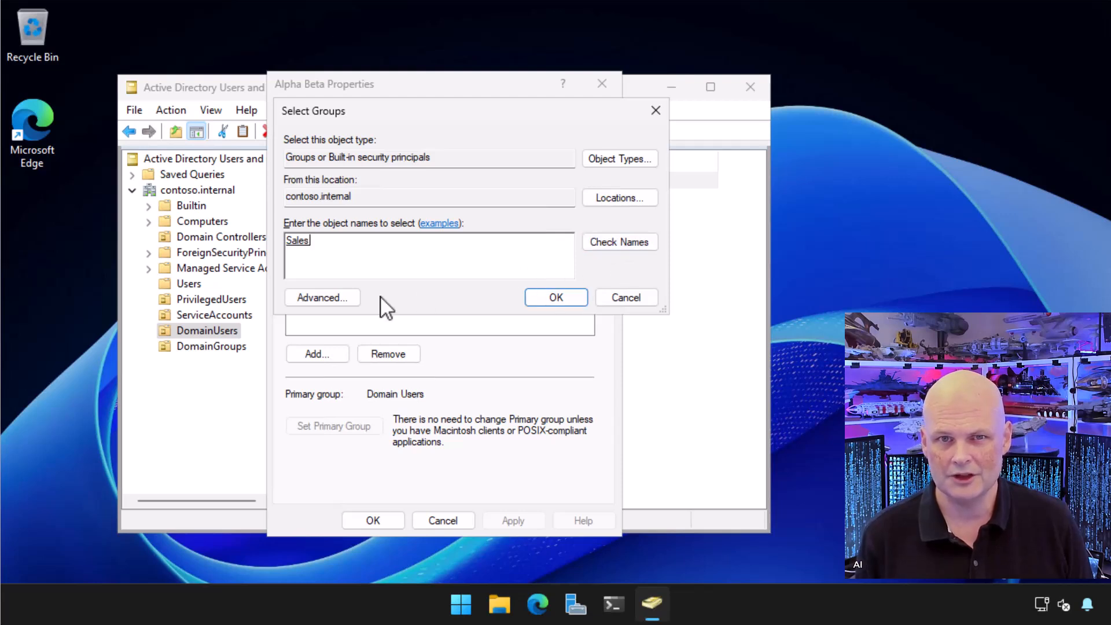
{"action": "left_click", "coordinate": [321, 297]}
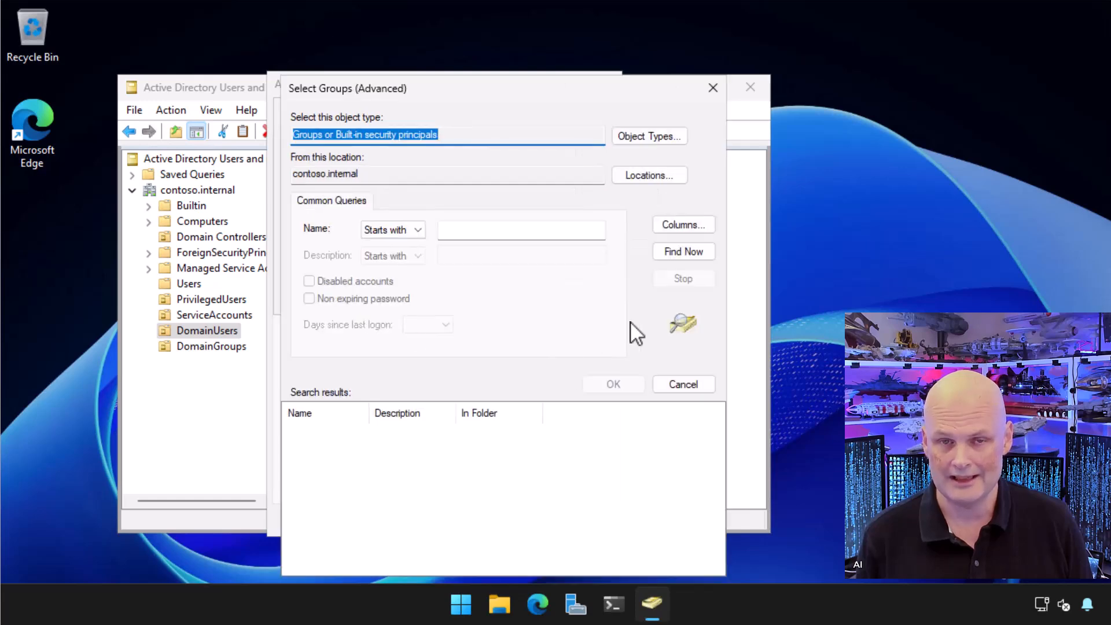
{"action": "left_click", "coordinate": [683, 250]}
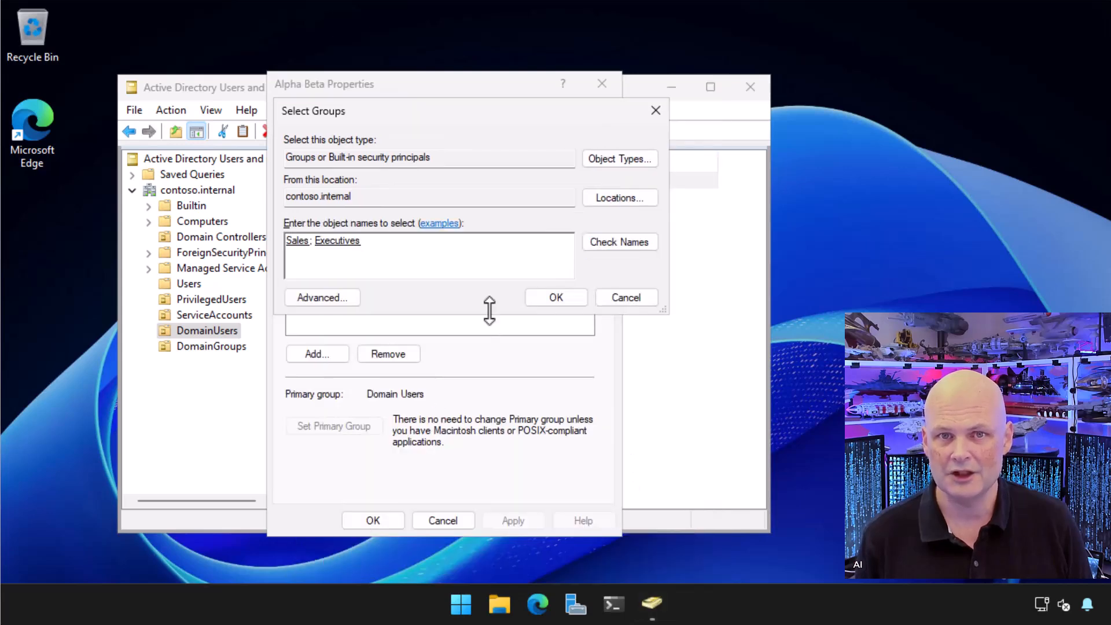
{"action": "left_click", "coordinate": [555, 297]}
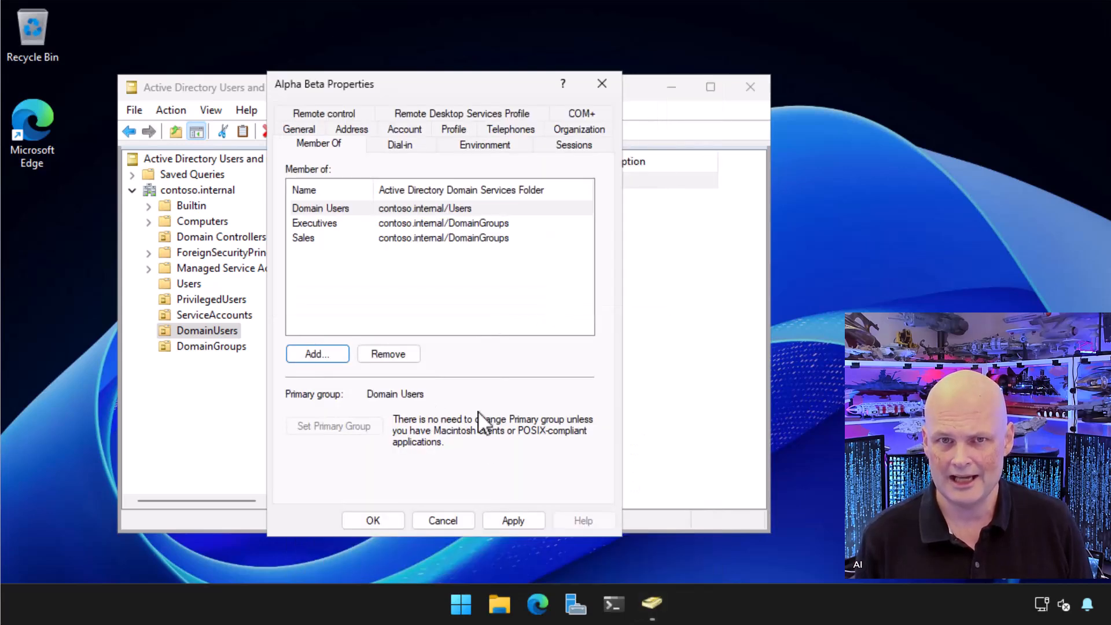
{"action": "mouse_move", "coordinate": [489, 467]}
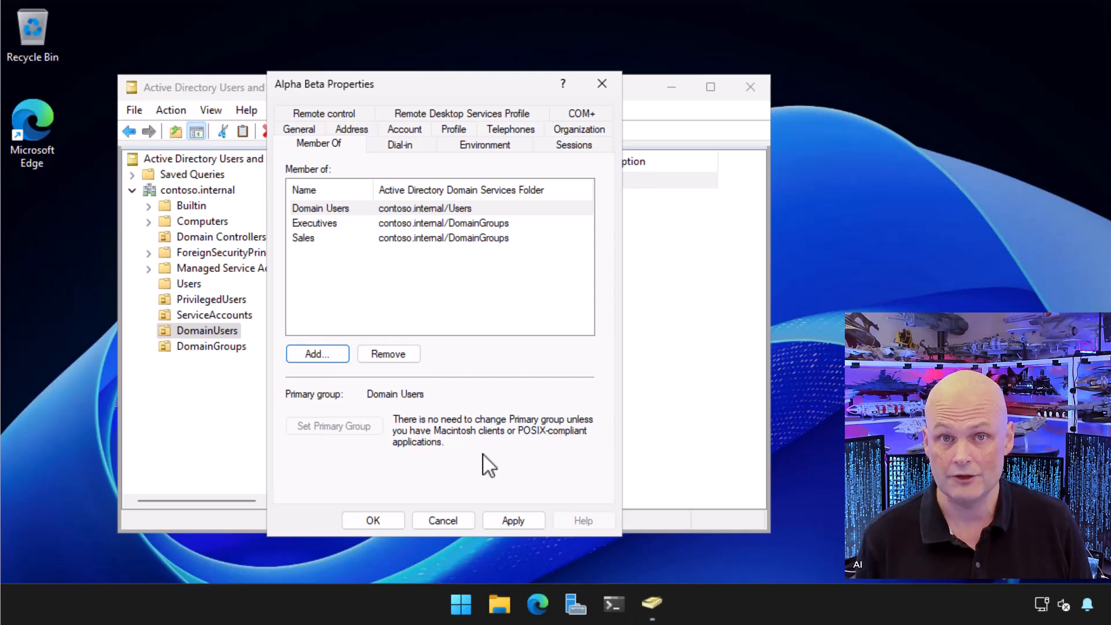